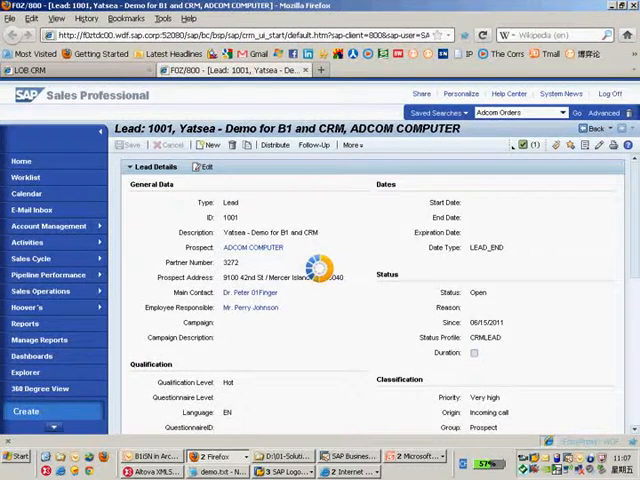
# Put lead 1001 for ADCOM COMPUTER into edit mode.
pyautogui.click(205, 167)
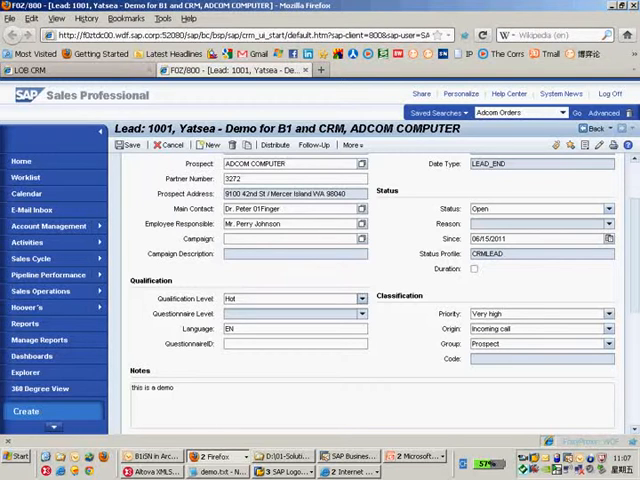
# Rate lead 1001 Warm and extend its note to 'this is a demo for CRM and B1'.
pyautogui.click(362, 299)
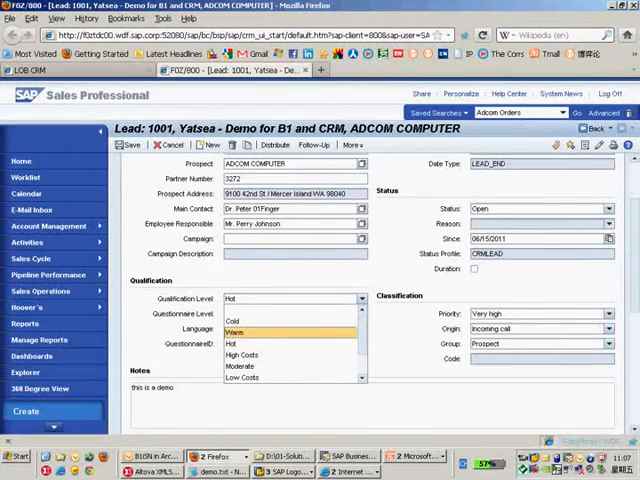
pyautogui.click(240, 332)
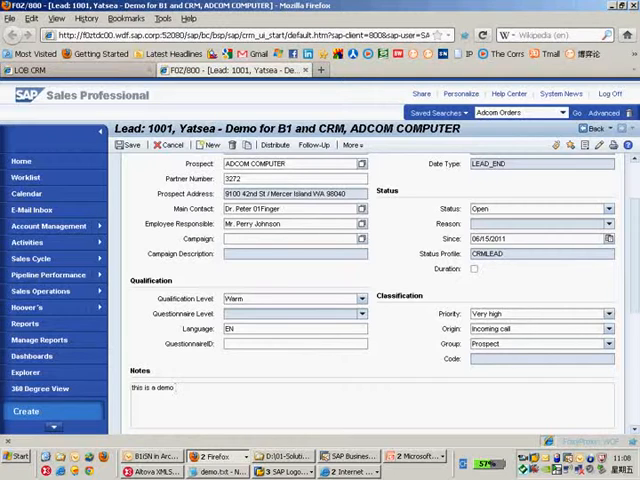
pyautogui.write('for c')
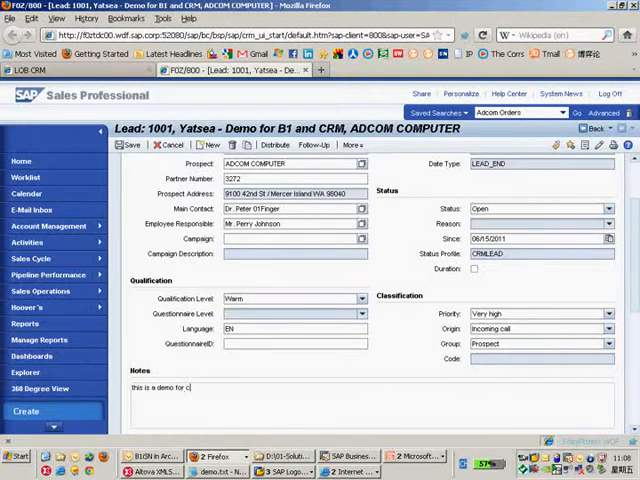
pyautogui.write('RM AND')
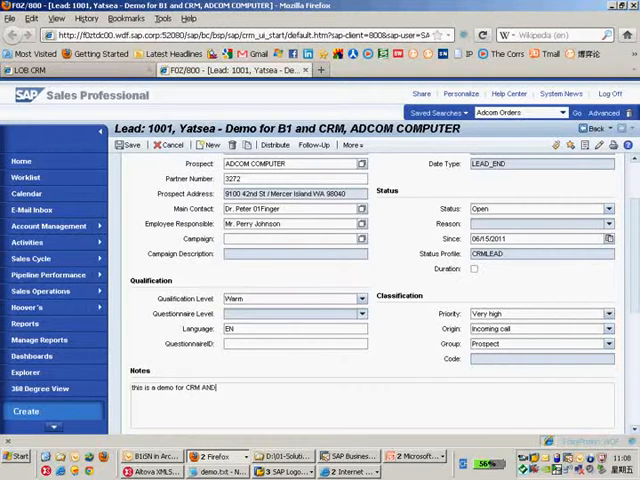
pyautogui.write('and B1')
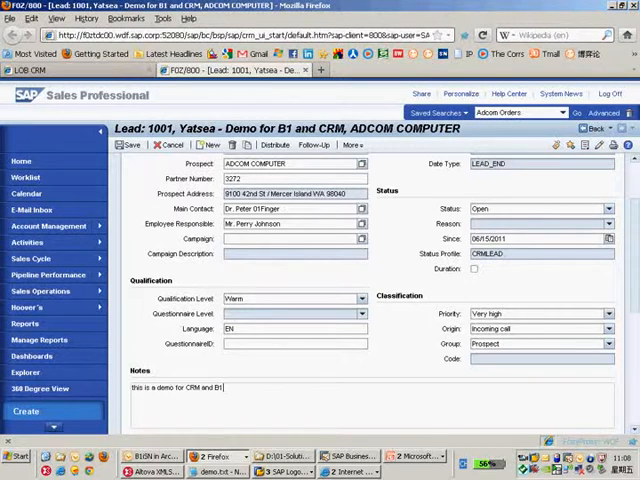
# Set the description to 'Yatsea - Demo2 for B1 and CRM', priority High, origin Trade fair.
pyautogui.click(607, 313)
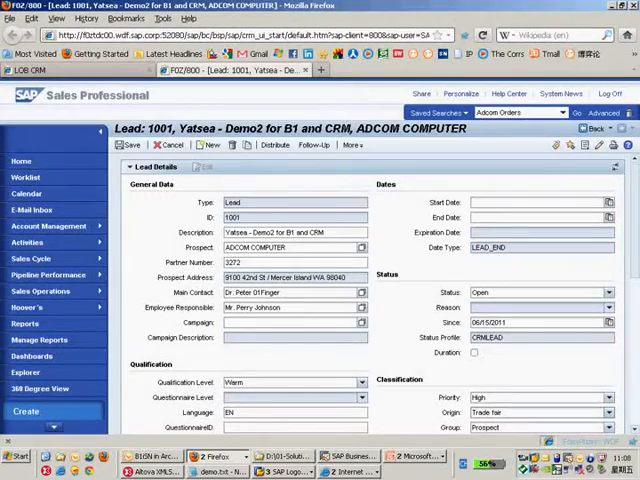
pyautogui.scroll(-3)
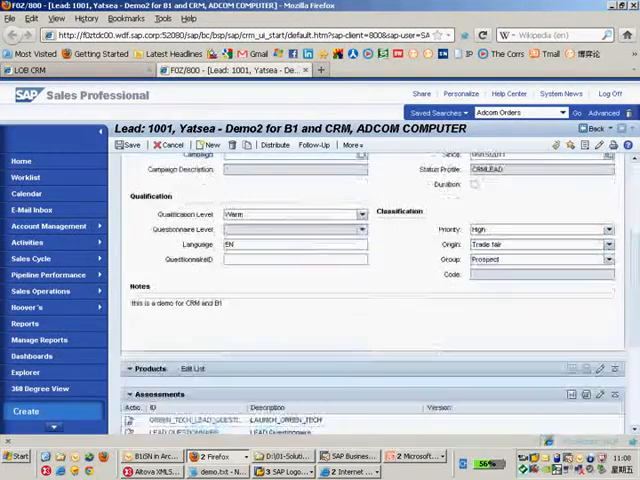
pyautogui.scroll(-3)
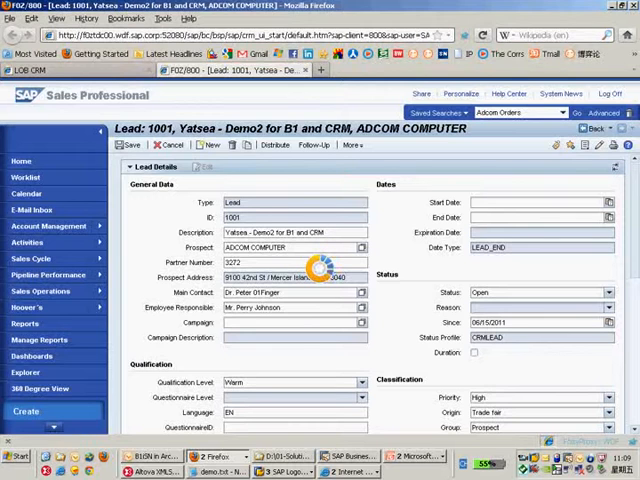
# Save the updated lead 1001 from the lead toolbar.
pyautogui.click(128, 144)
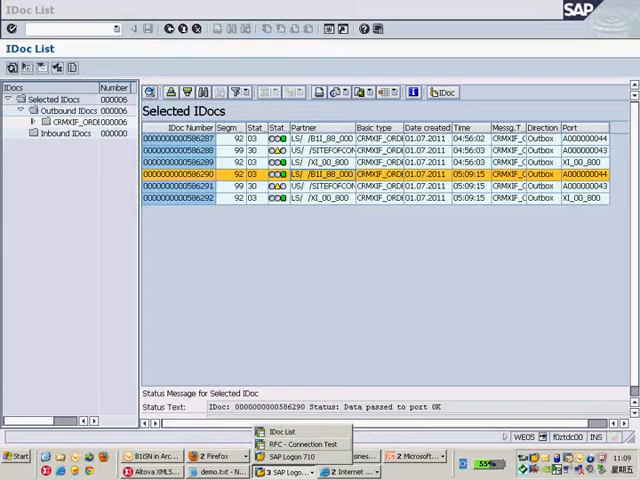
# Enter transaction /nSM58 in the SAP GUI command field for the transactional RFC monitor.
pyautogui.click(304, 444)
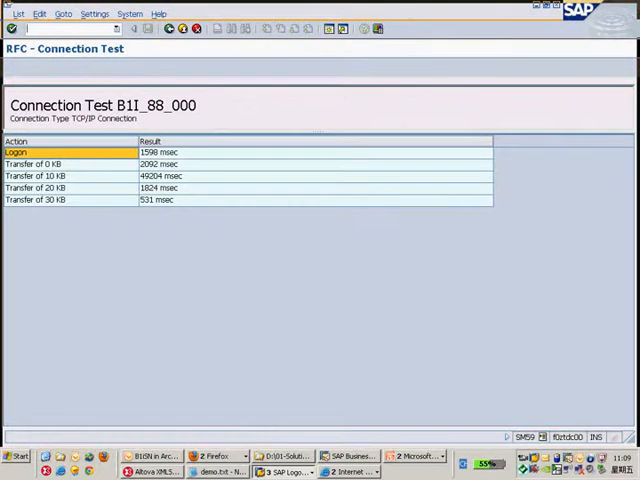
pyautogui.write('SM')
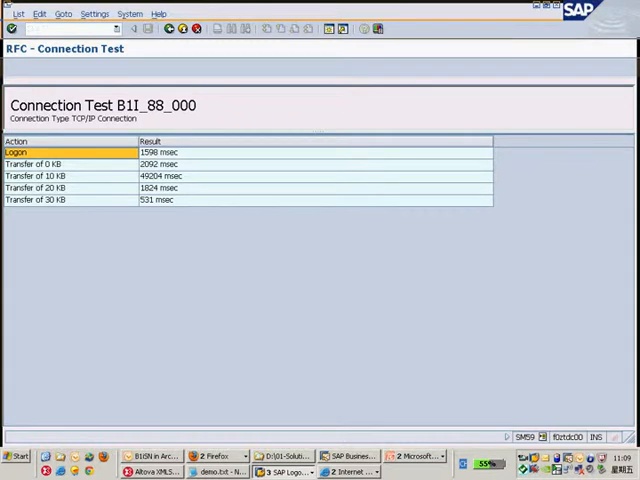
pyautogui.write('/N')
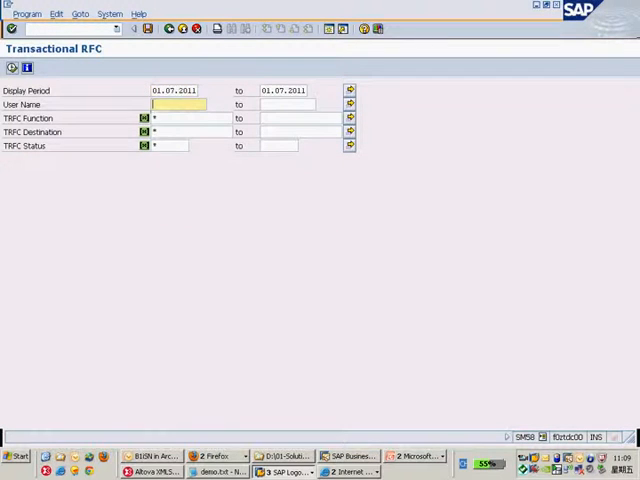
pyautogui.write('SALSREP')
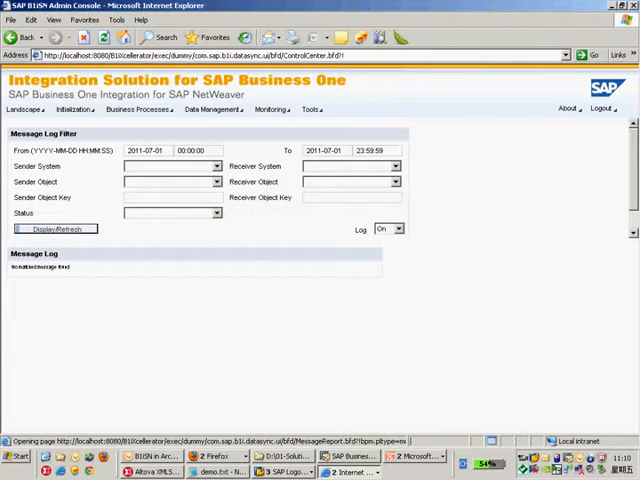
# Display today's B1iSN message log and scroll through the 12 successful CRM messages.
pyautogui.click(55, 228)
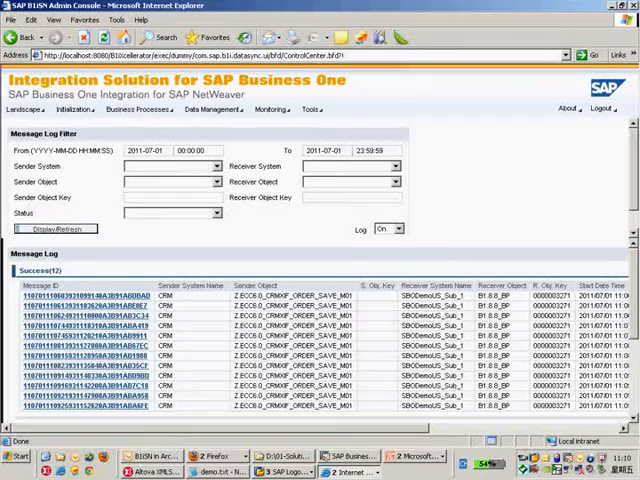
pyautogui.scroll(-3)
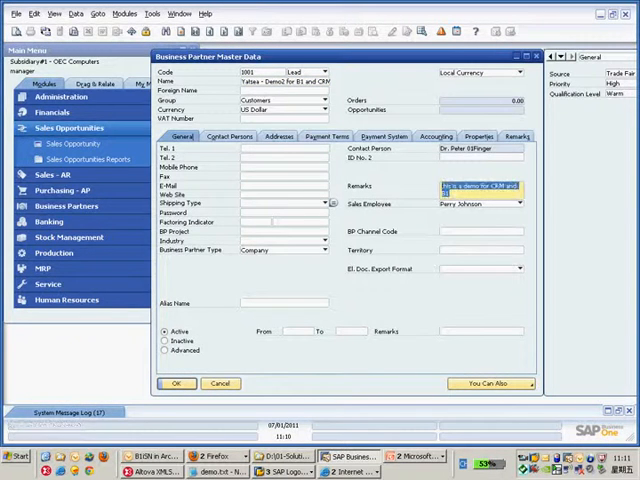
pyautogui.click(480, 190)
pyautogui.write('STATUS_SINCE: 20110615')
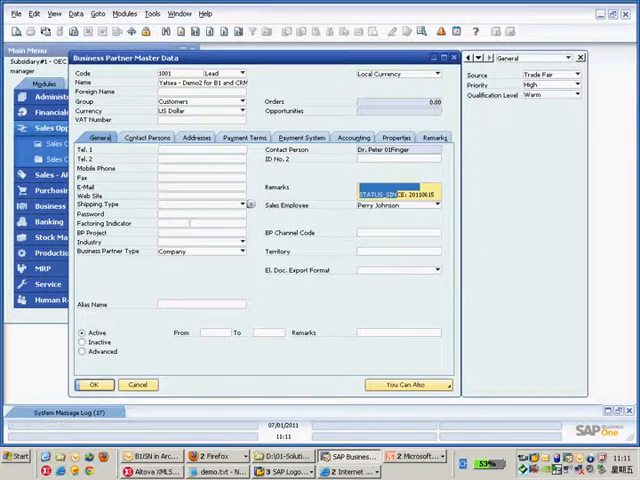
# Finish the BP Master Data review and return to lead 1001 in CRM.
pyautogui.click(148, 137)
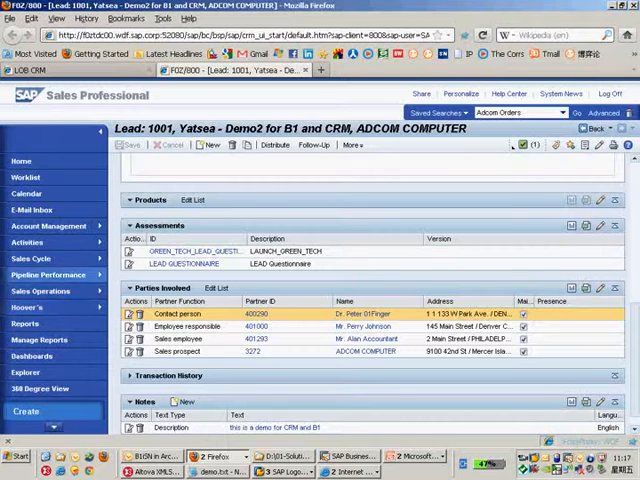
# Bring up the Parties Involved section of lead 1001 in the CRM web client.
pyautogui.click(31, 258)
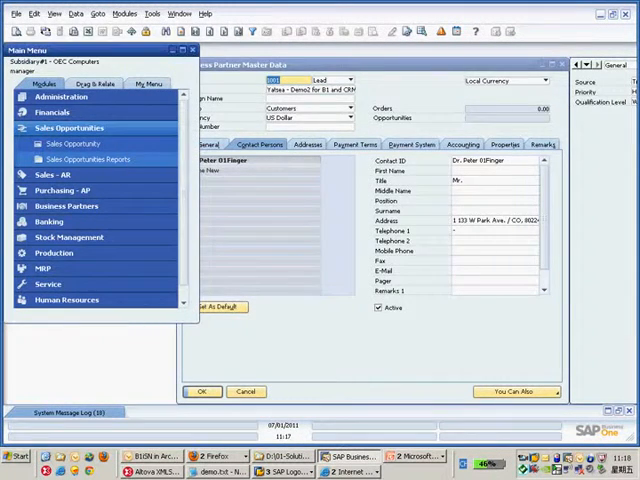
# Start sales opportunity 41 and view its stages, beginning with the Lead stage.
pyautogui.click(72, 143)
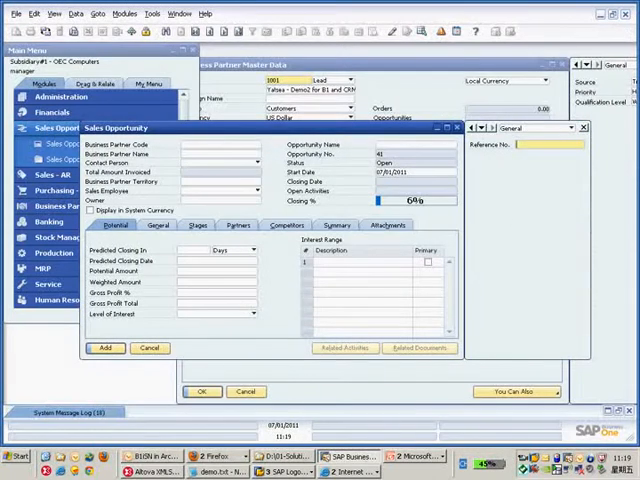
pyautogui.click(201, 225)
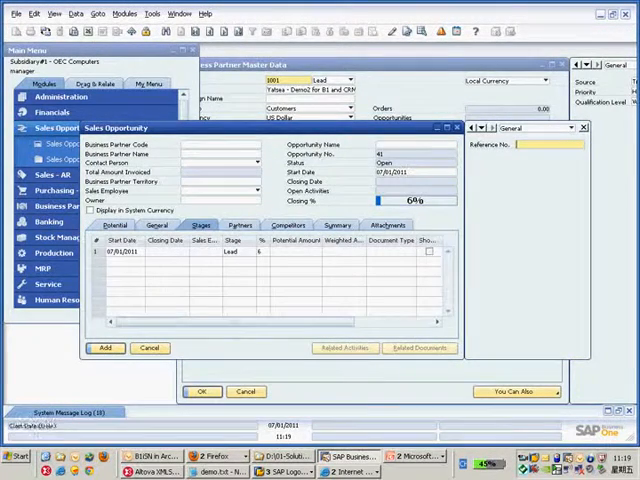